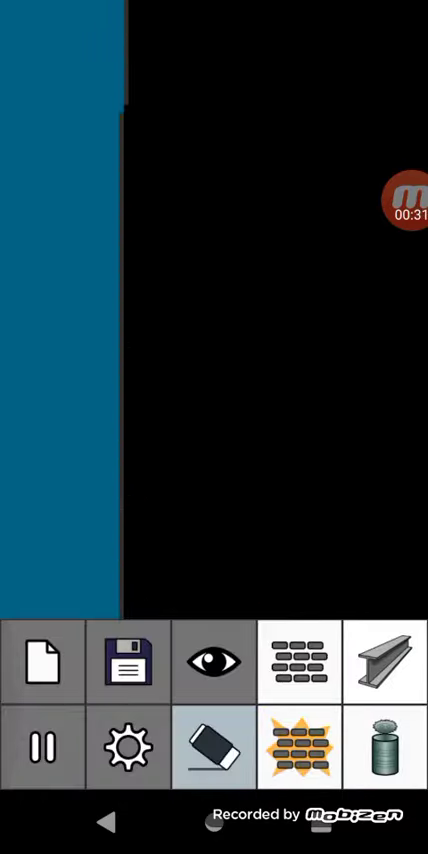
Step: Let the explosion blast the brick structure apart, then clear the canvas to empty black
{"action": "left_click", "coordinate": [299, 749]}
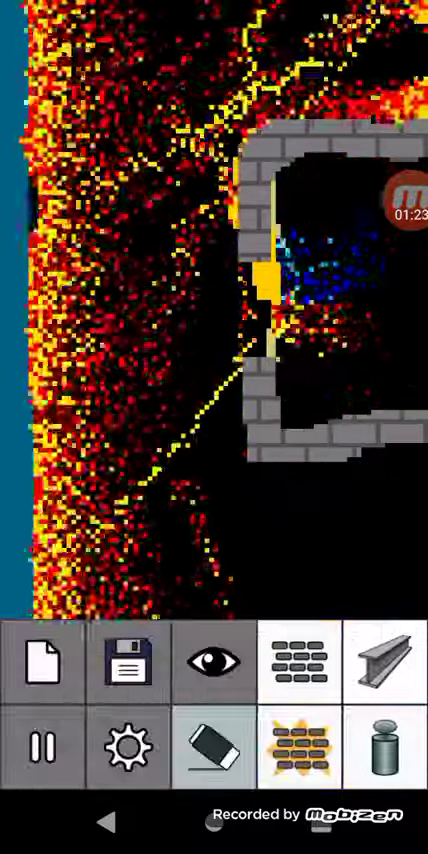
{"action": "left_click", "coordinate": [406, 196]}
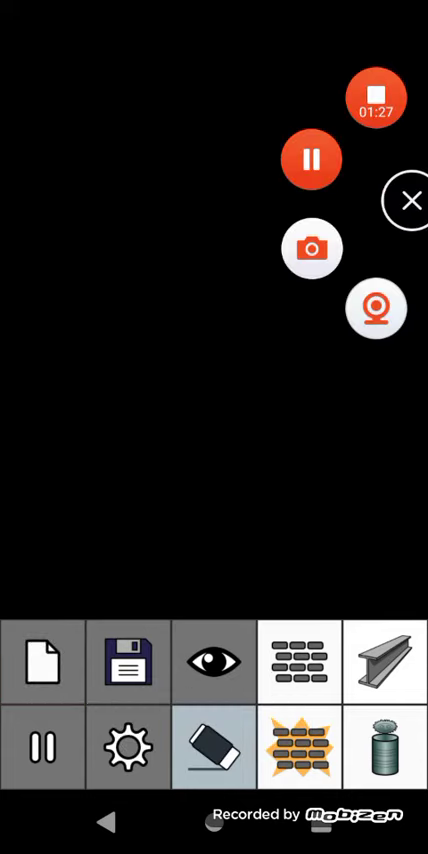